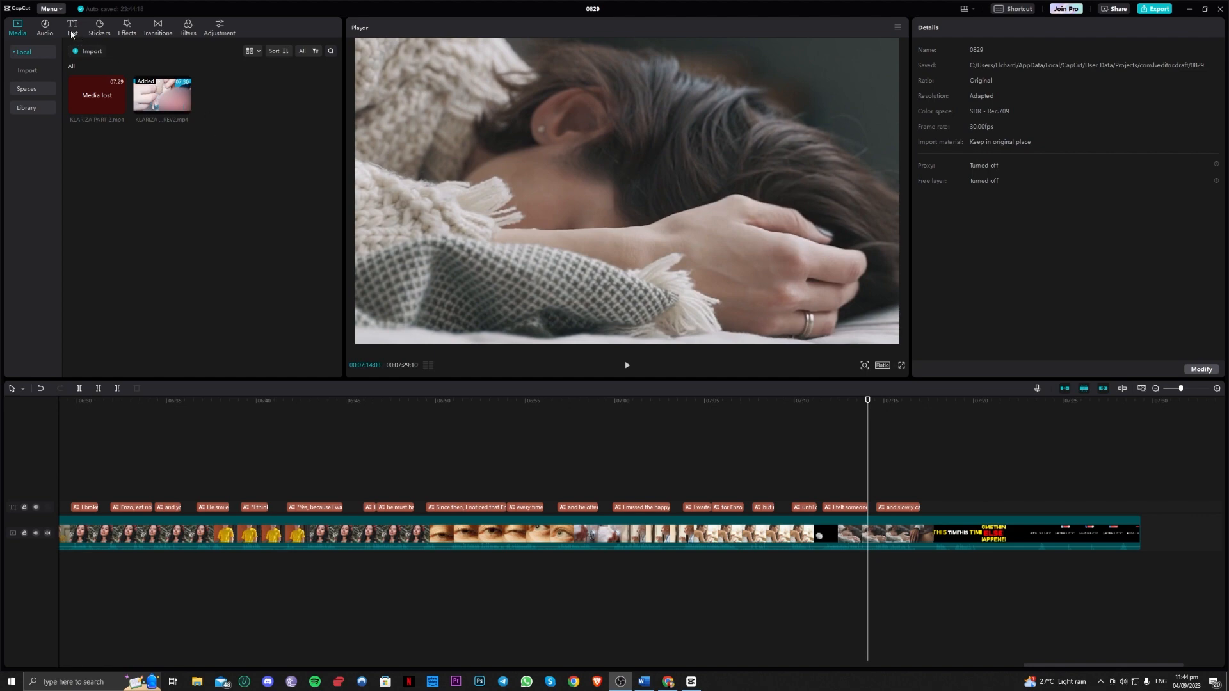
# - Bring up the text library and pick the Default text style
pyautogui.click(71, 26)
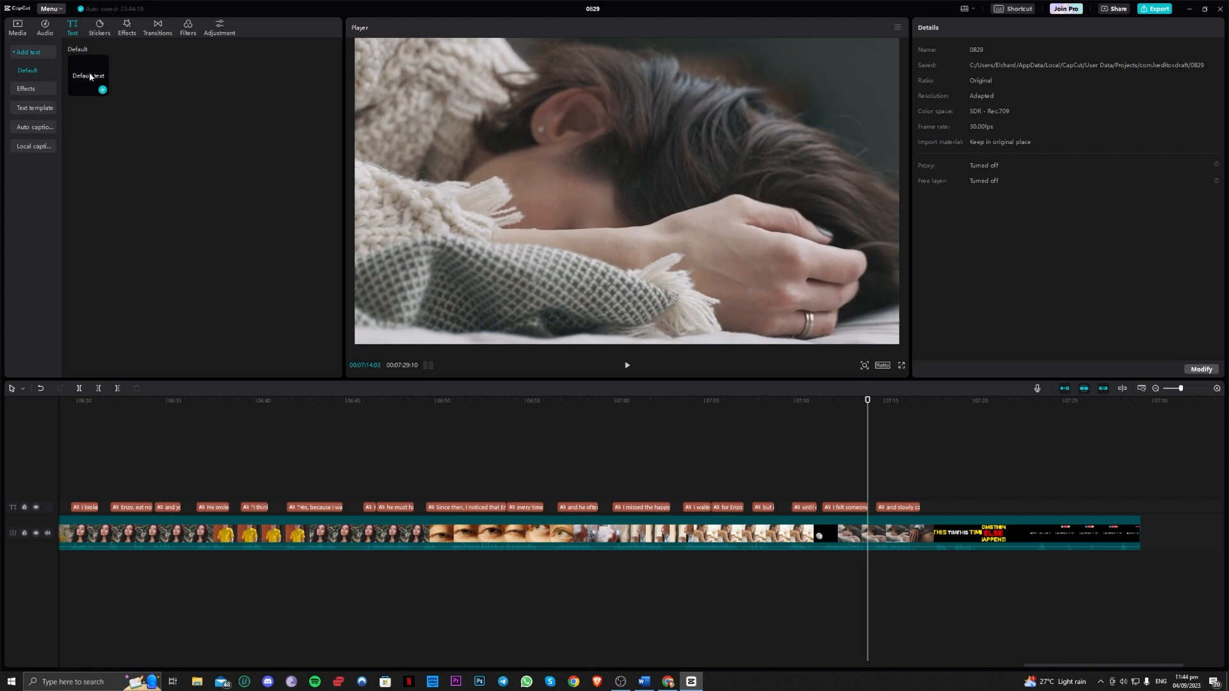
pyautogui.click(88, 75)
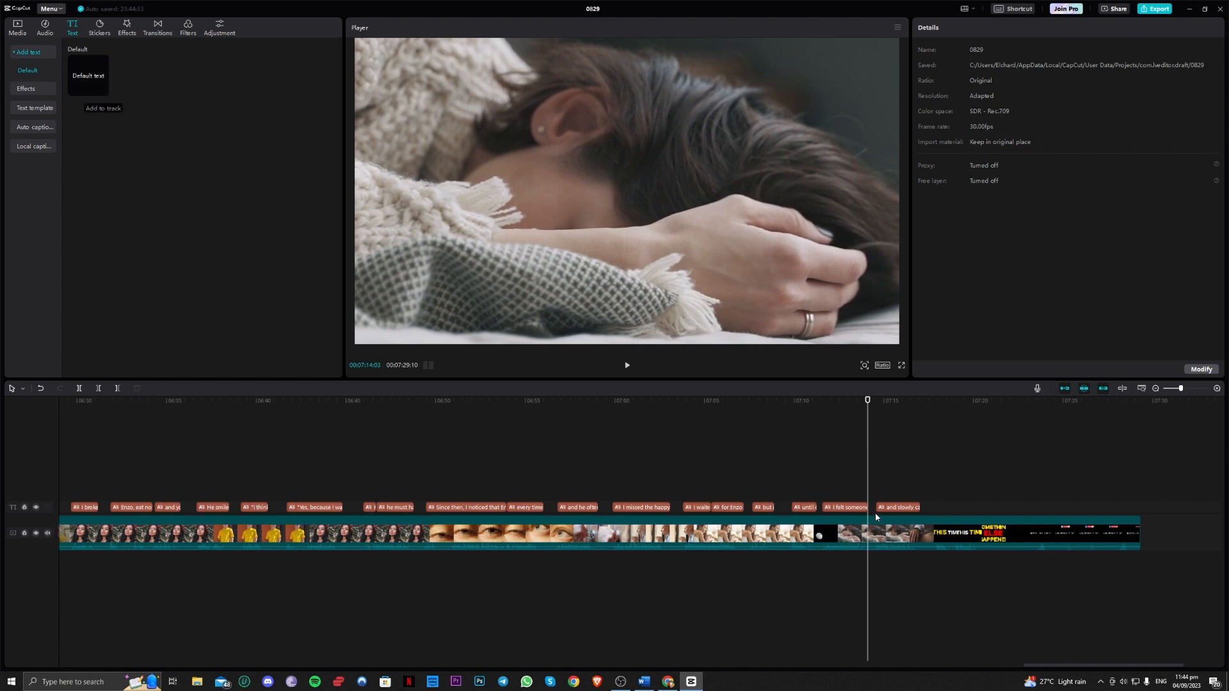
pyautogui.moveTo(103, 91)
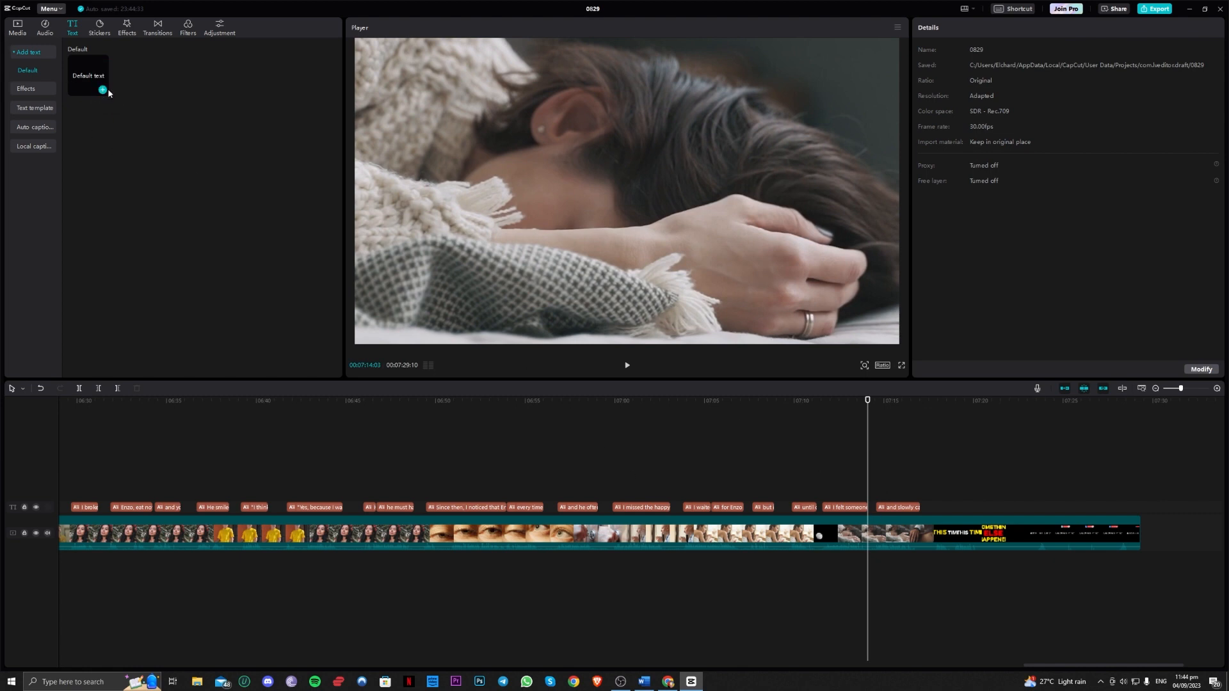
# - Add a Default text clip to the timeline and change its wording to 'TEST'
pyautogui.click(102, 91)
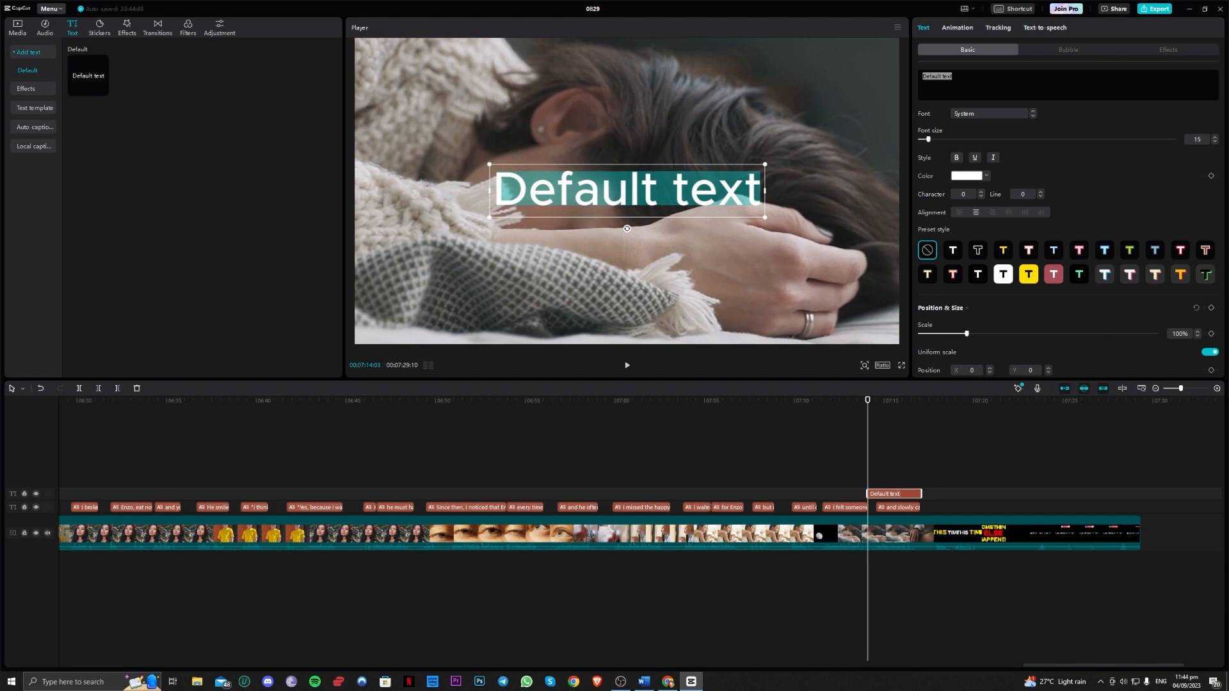
pyautogui.write('TEST')
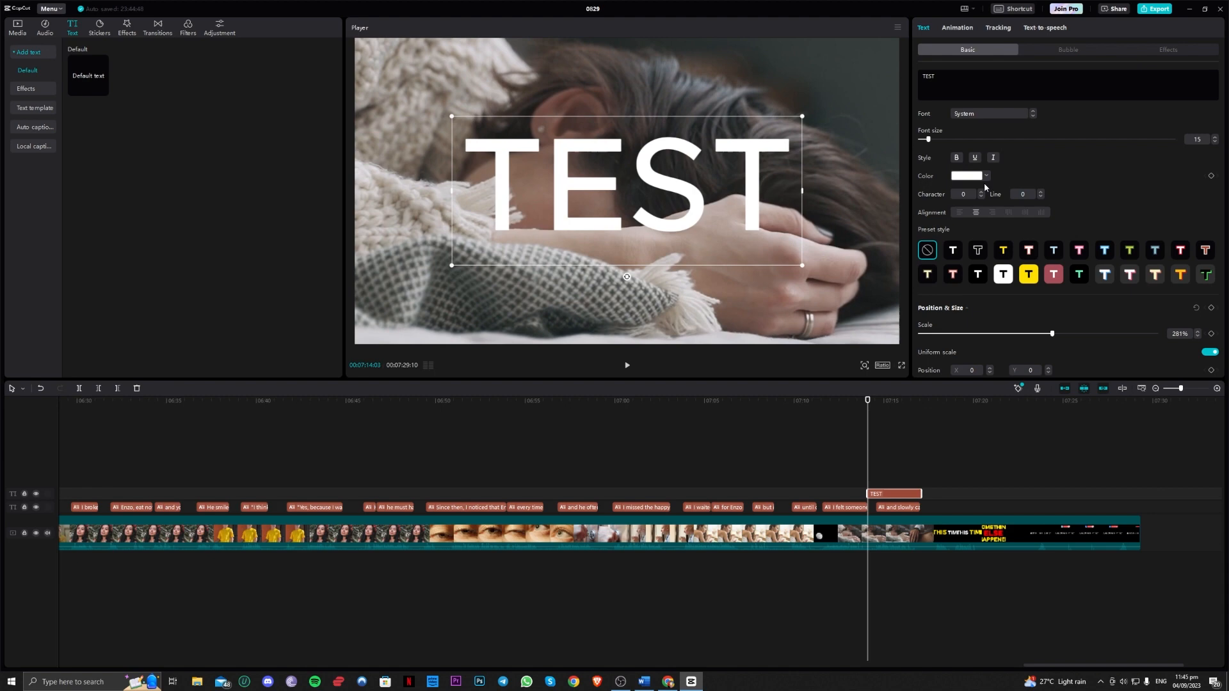
pyautogui.moveTo(986, 267)
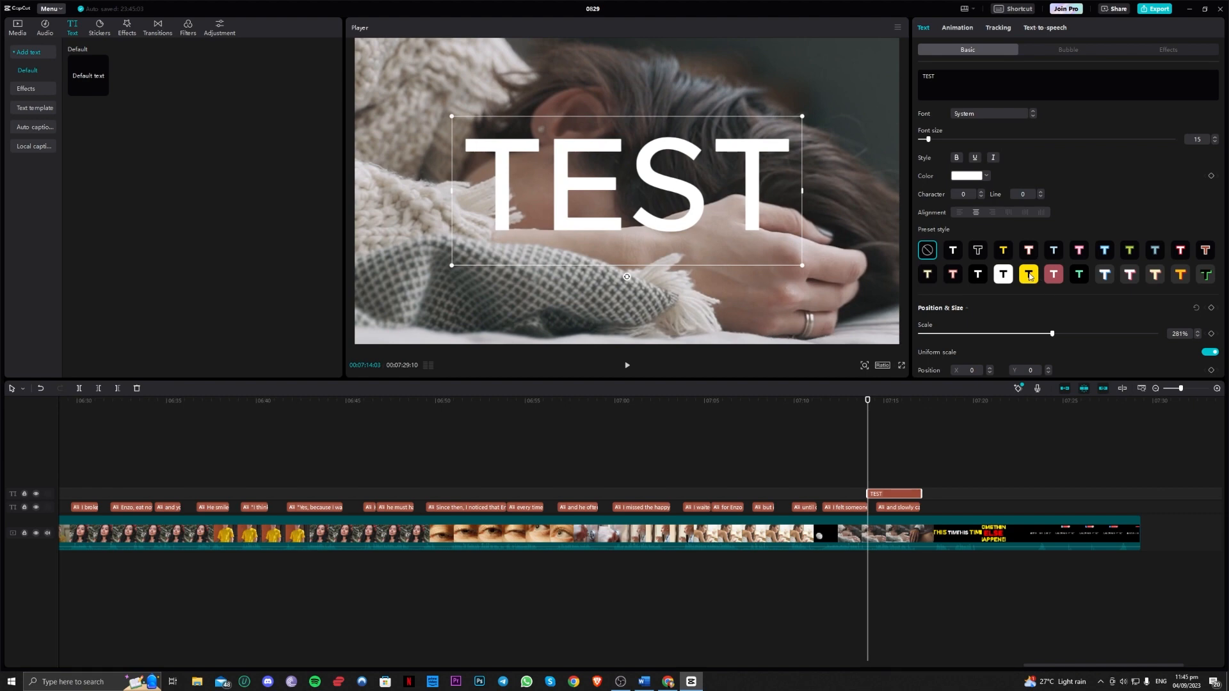
# - Apply the white-with-black-outline preset style and the Montserrat Black font to TEST
pyautogui.click(977, 249)
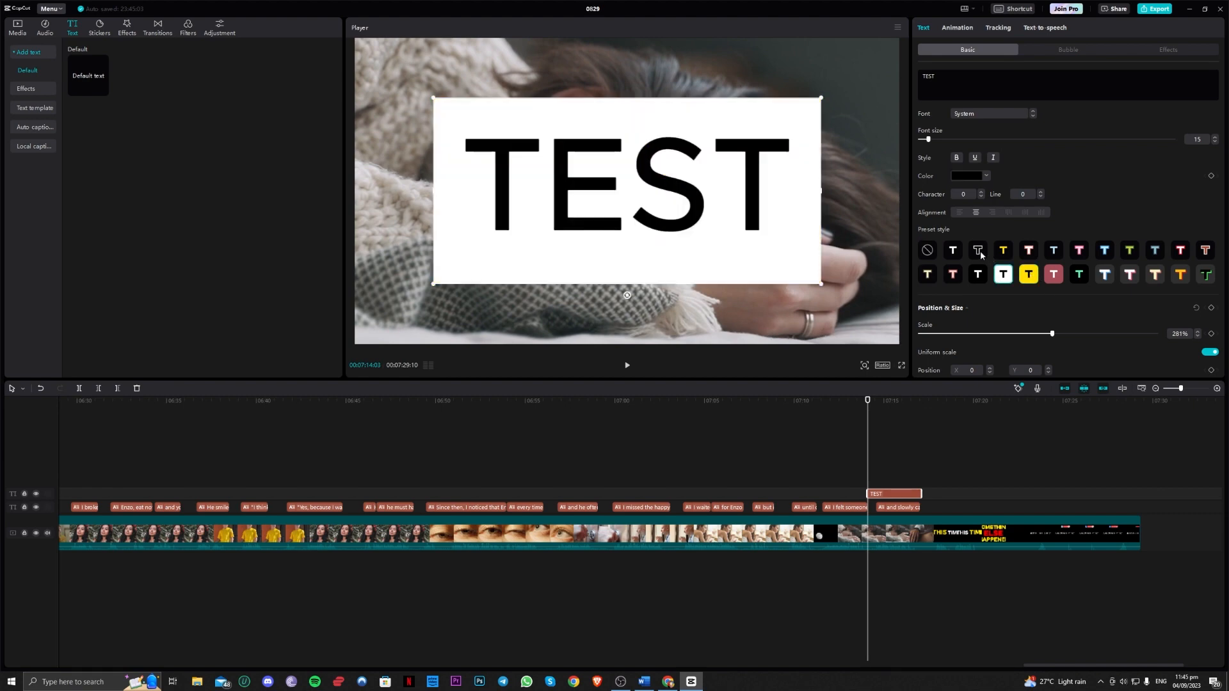
pyautogui.click(953, 249)
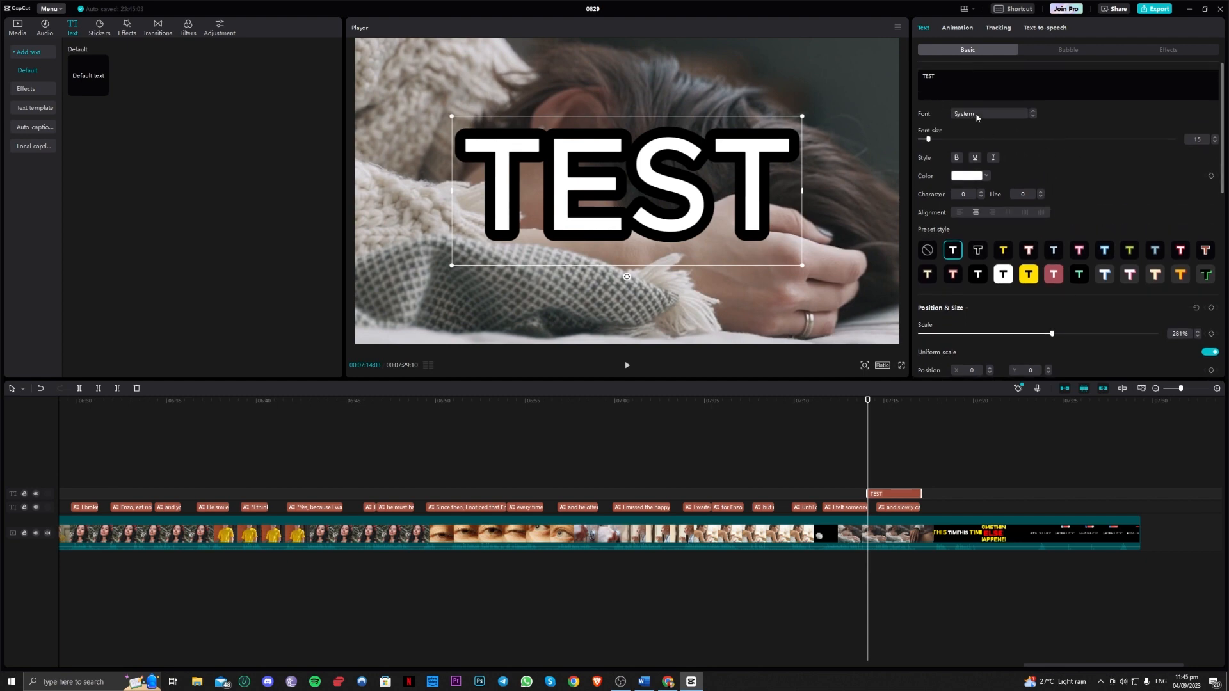
pyautogui.click(990, 114)
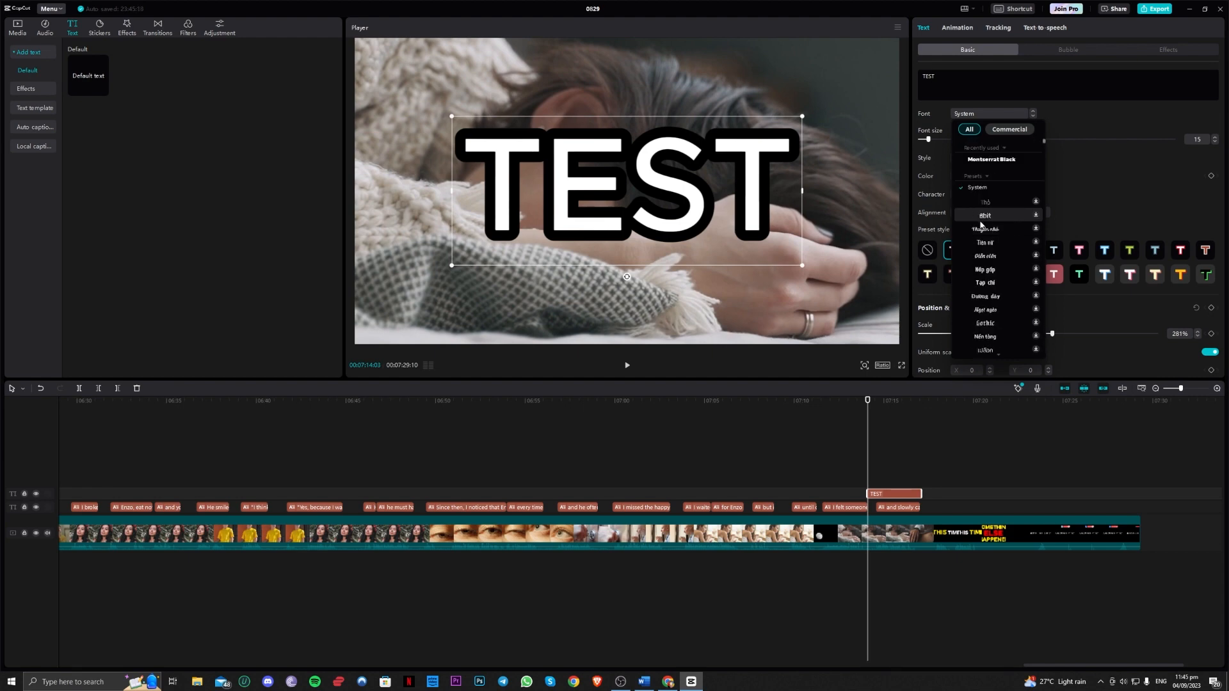
pyautogui.click(991, 159)
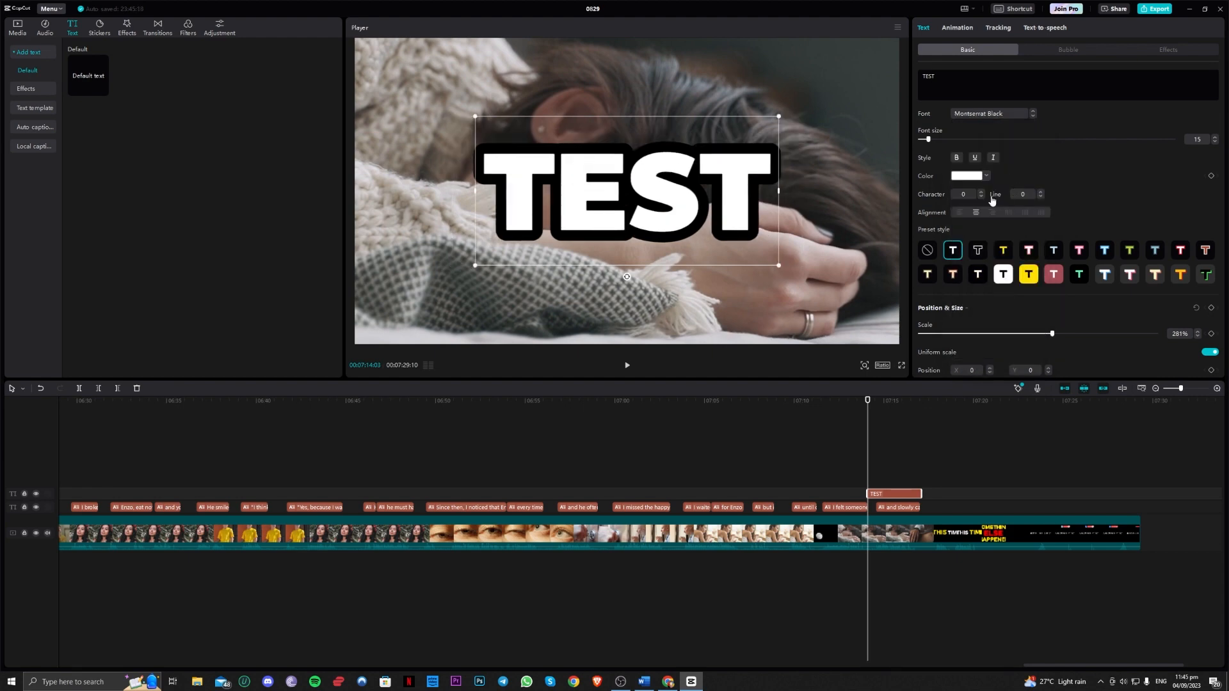
# - Enable a black title background at 56% opacity and turn on the drop shadow
pyautogui.scroll(-3)
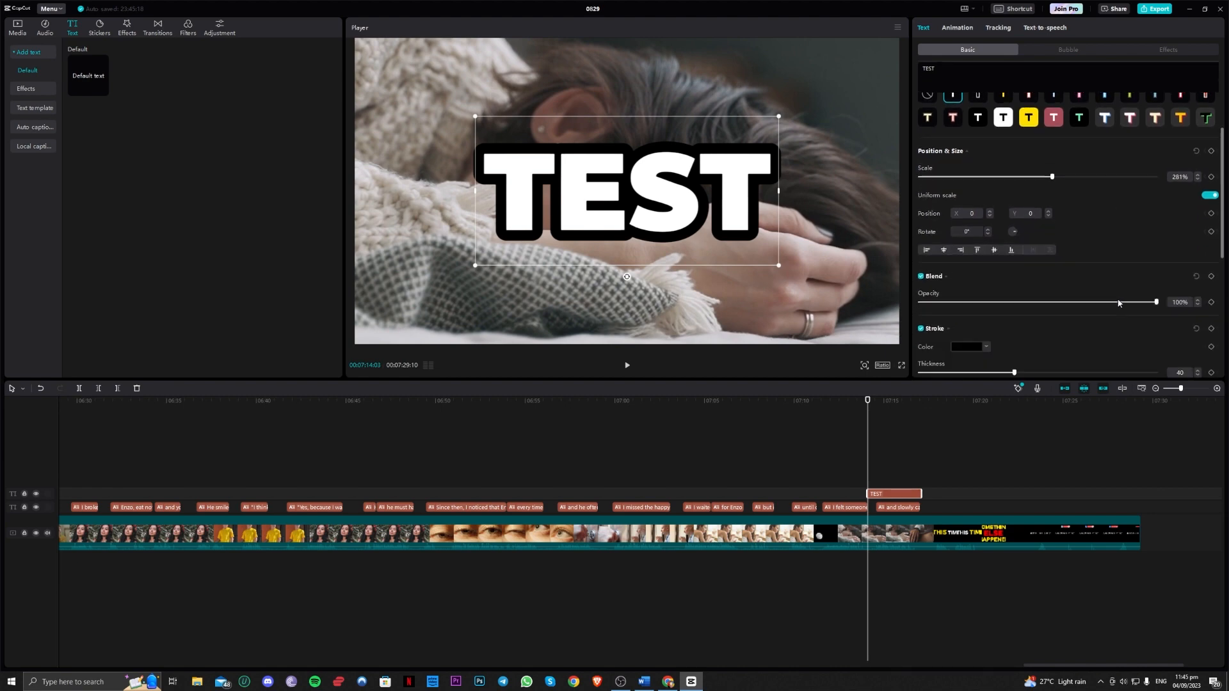
pyautogui.click(920, 123)
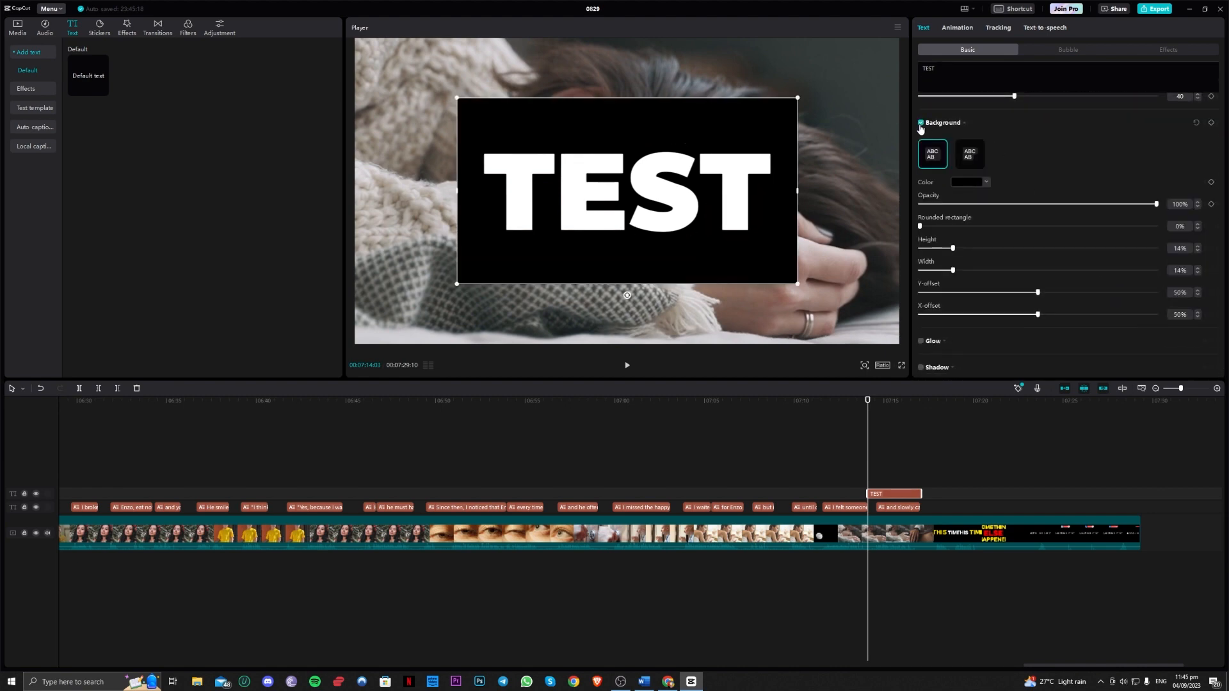
pyautogui.moveTo(1155, 203); pyautogui.dragTo(1059, 203)
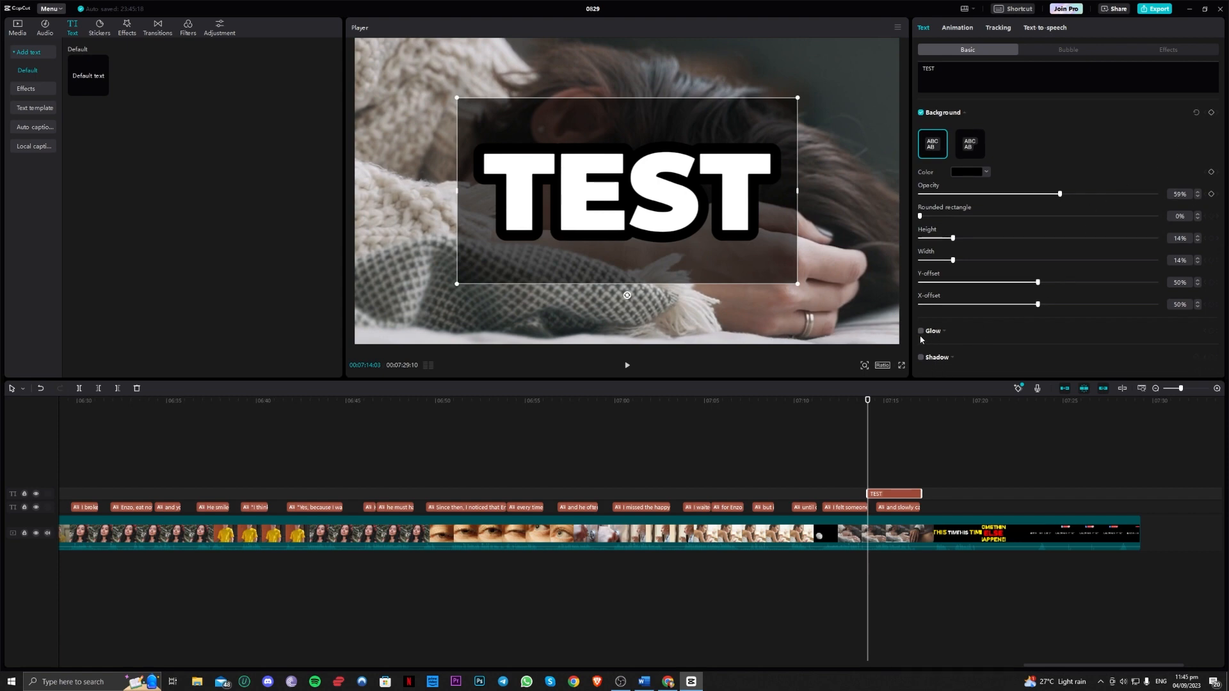
pyautogui.click(921, 331)
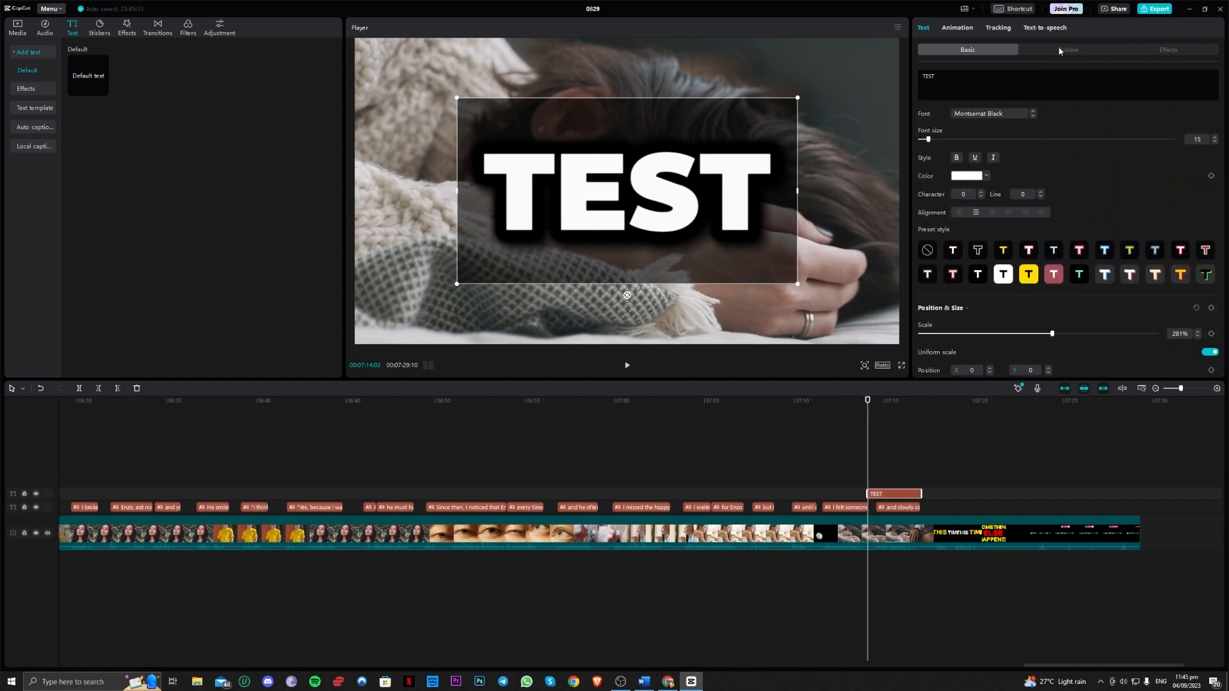
# - Browse the text effect presets without applying one, then move to Animation
pyautogui.click(1067, 50)
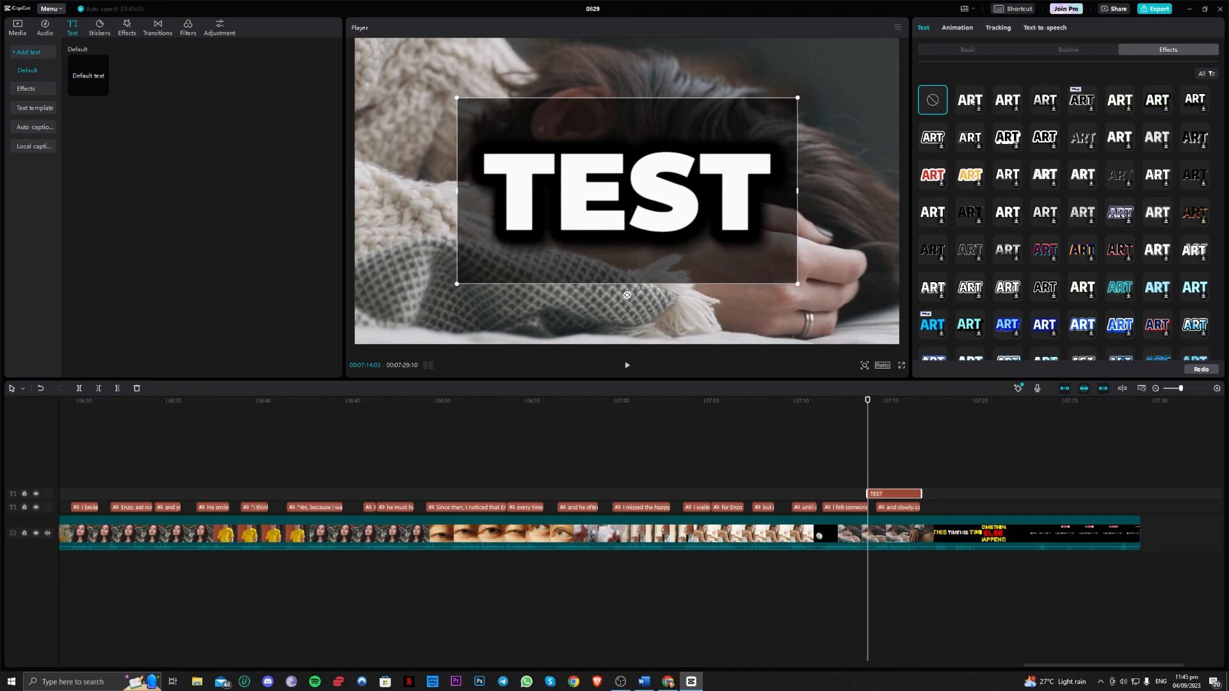
pyautogui.scroll(-3)
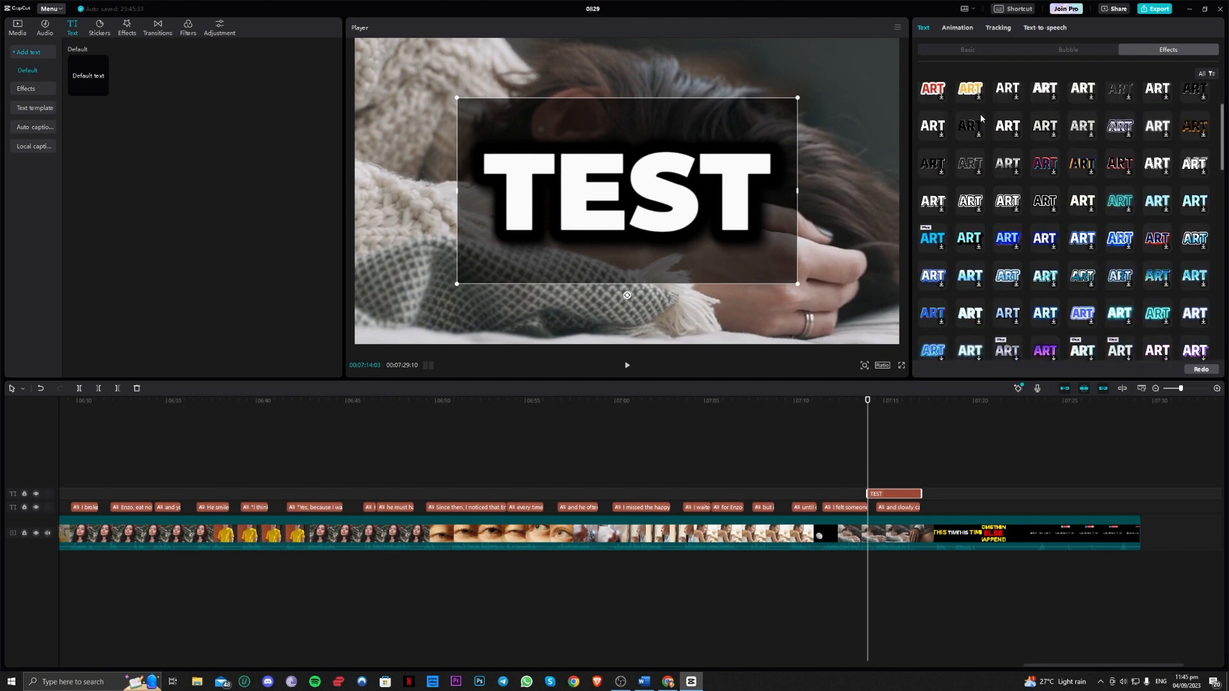
pyautogui.scroll(-3)
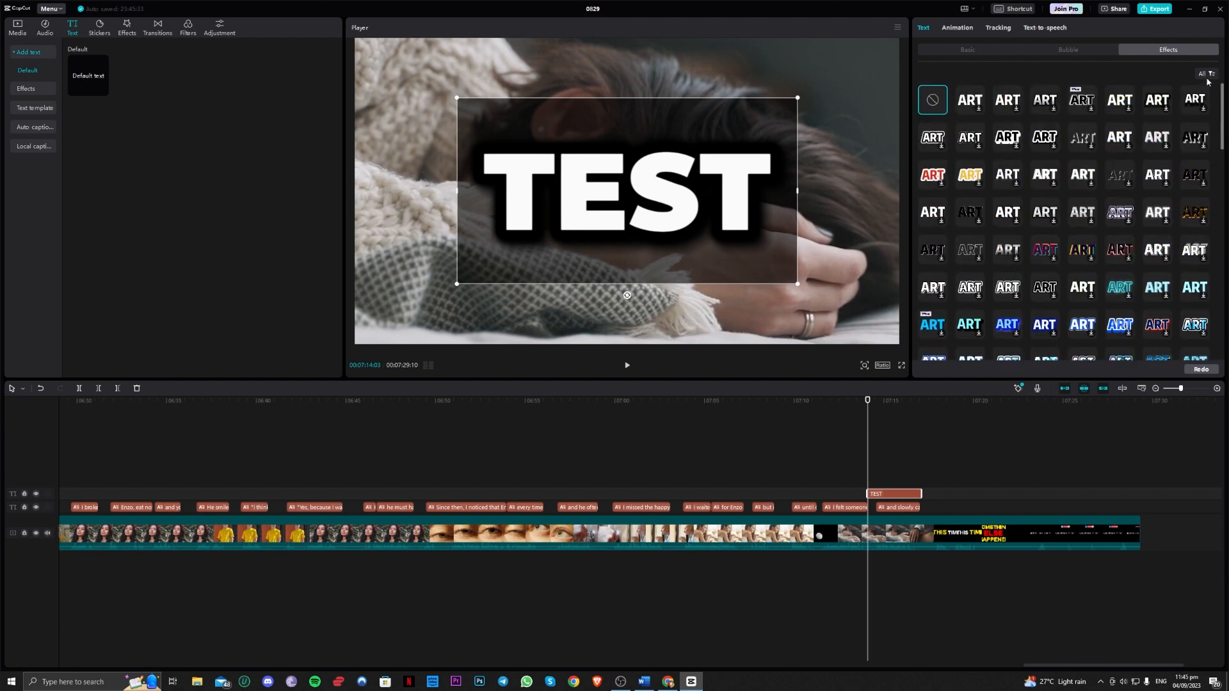
pyautogui.click(957, 27)
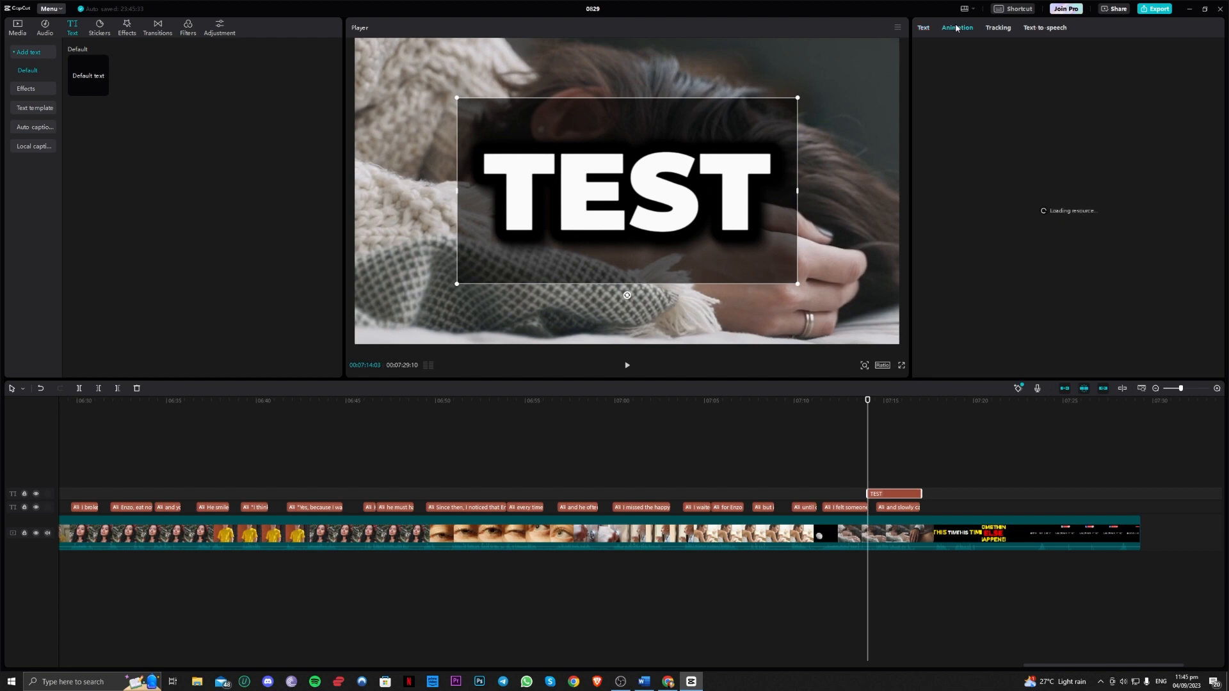
# - Give TEST a 0.5 s entrance animation and glance at the exit presets
pyautogui.click(956, 28)
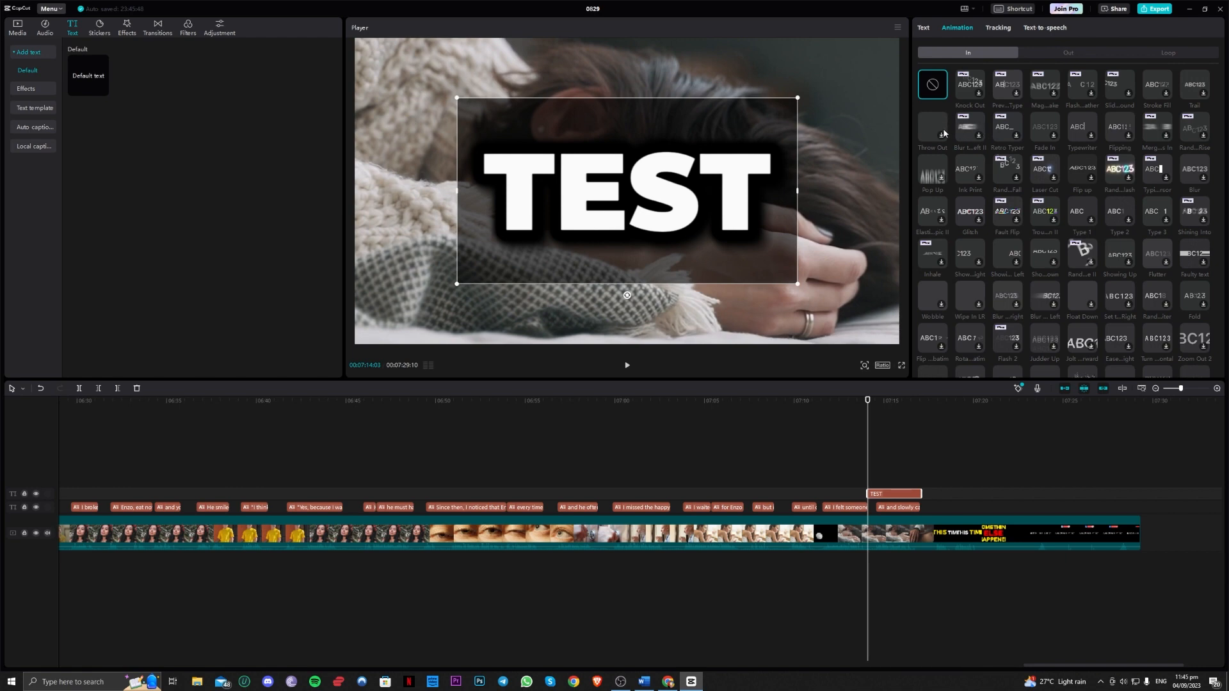
pyautogui.click(932, 126)
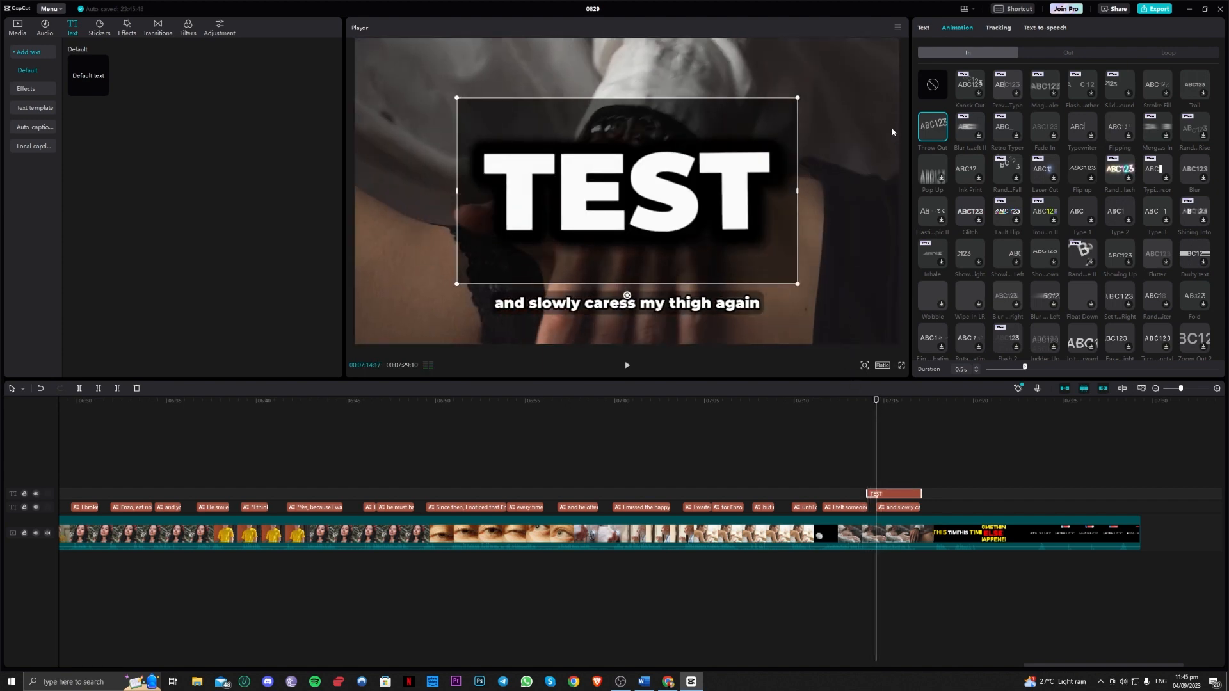
pyautogui.click(1067, 52)
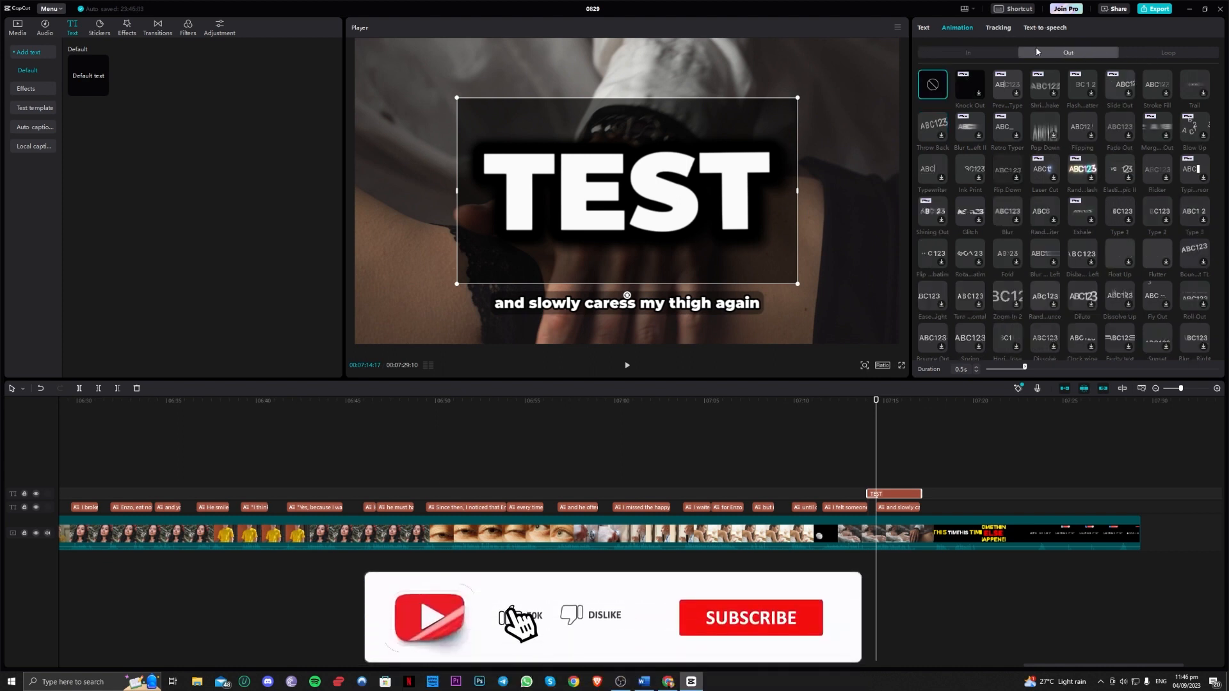
pyautogui.click(997, 28)
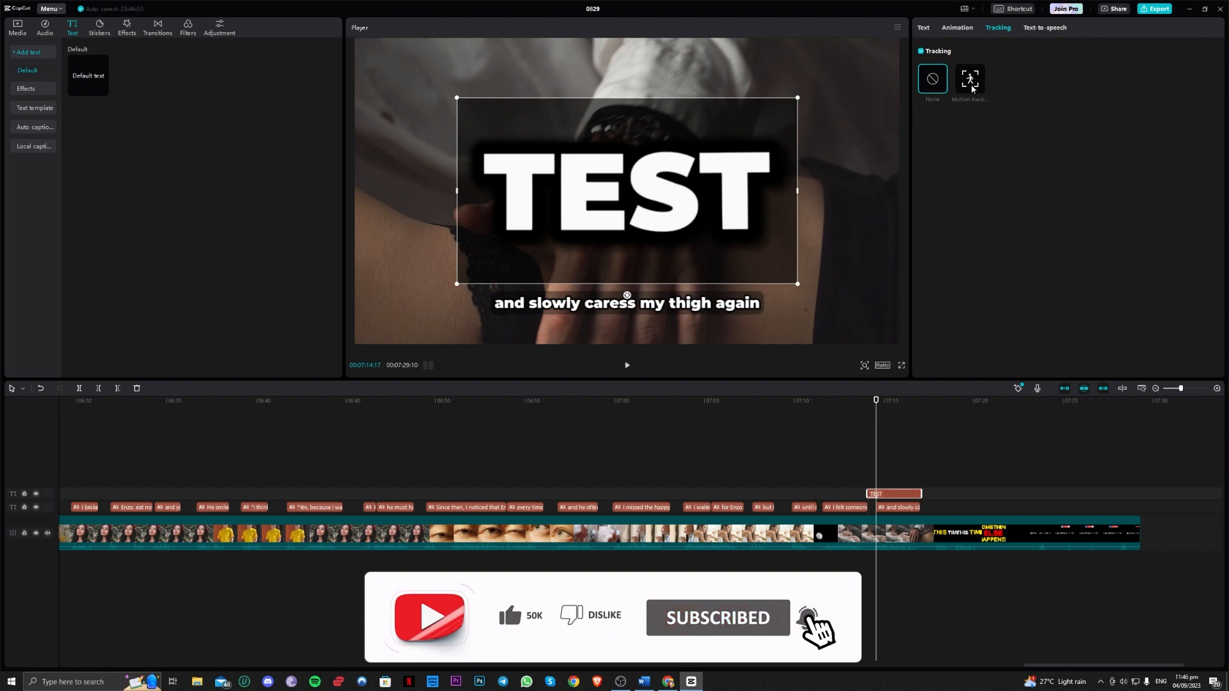
# - Preview motion tracking without starting it, then load the text-to-speech voice list
pyautogui.click(969, 78)
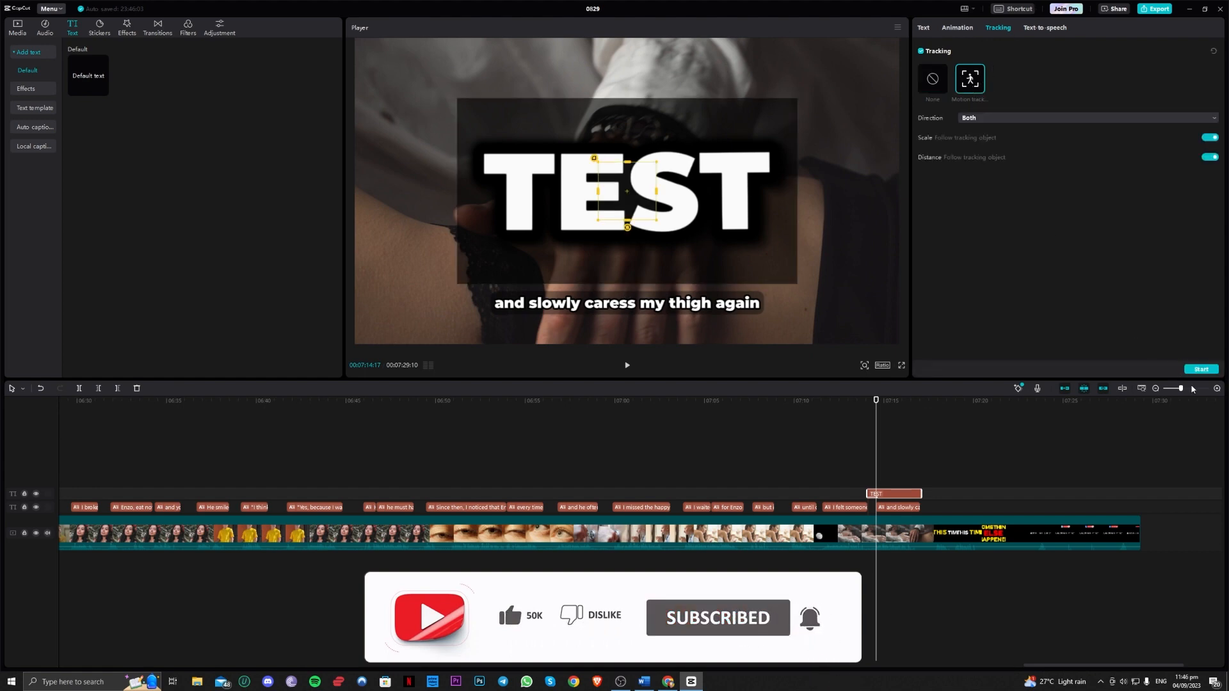
pyautogui.click(1043, 27)
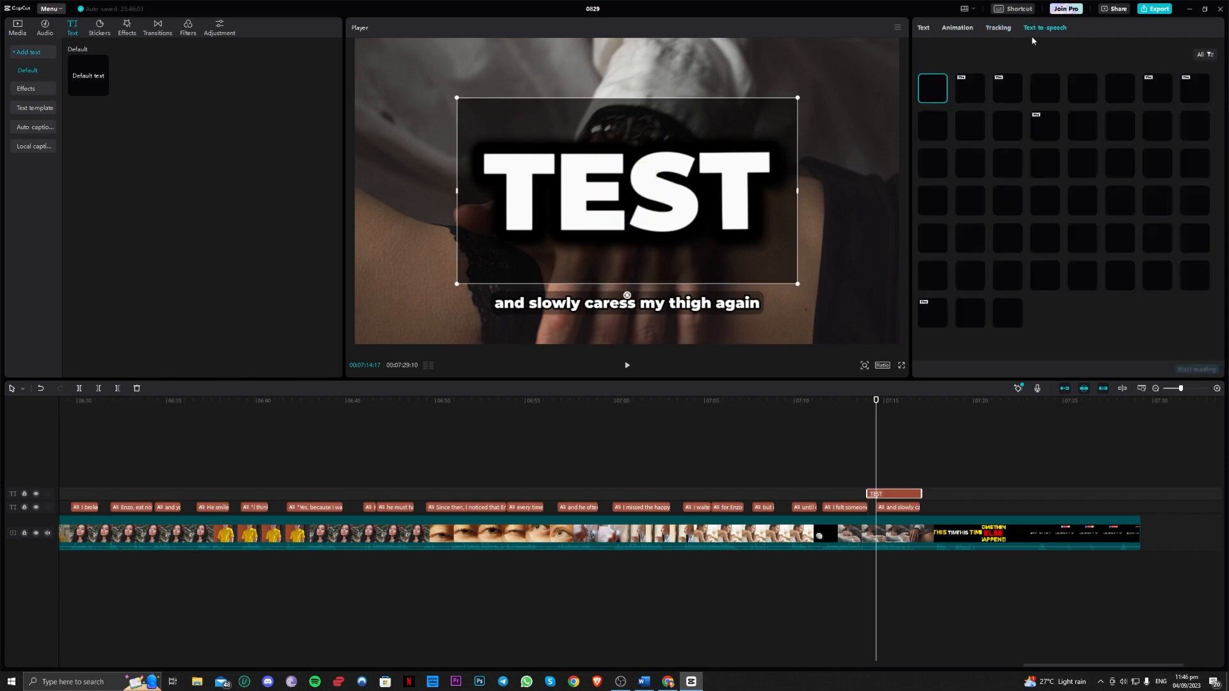
pyautogui.click(1043, 28)
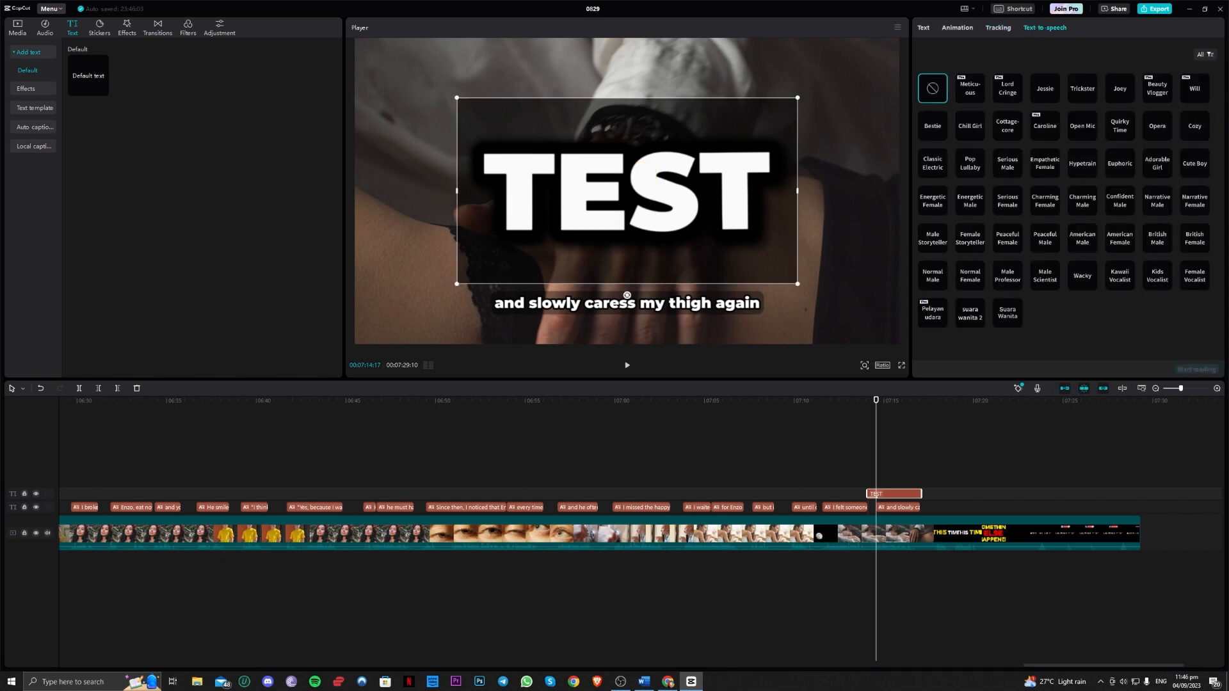